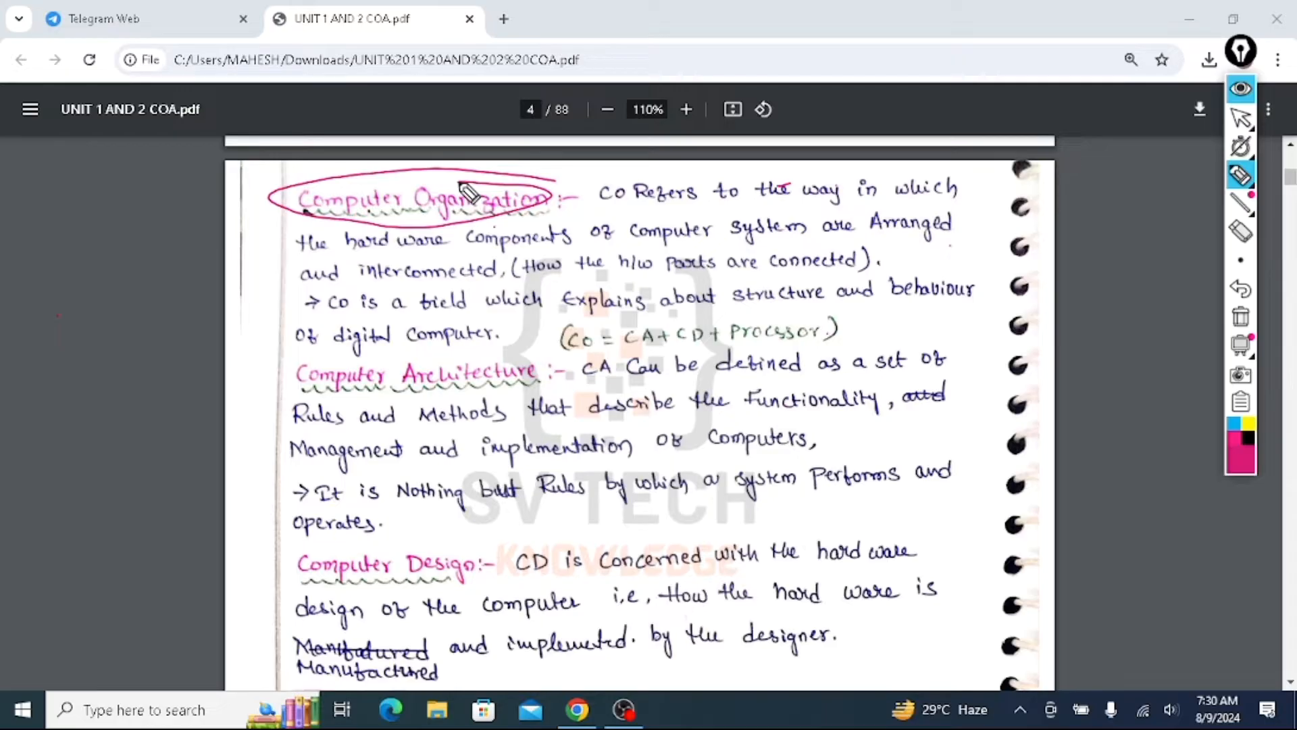
Step: Underline the CO definition lines about how hardware components are arranged and interconnected
drag(592, 210, 959, 207)
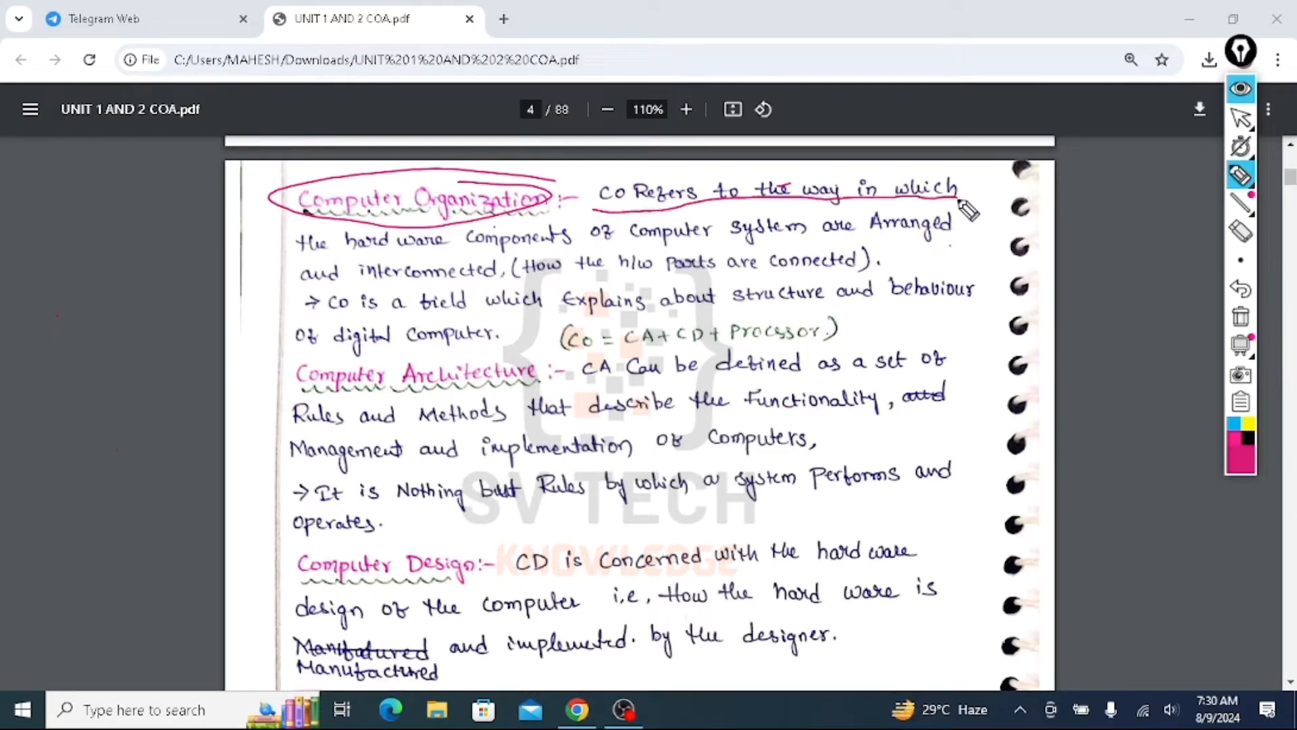
drag(297, 261, 786, 241)
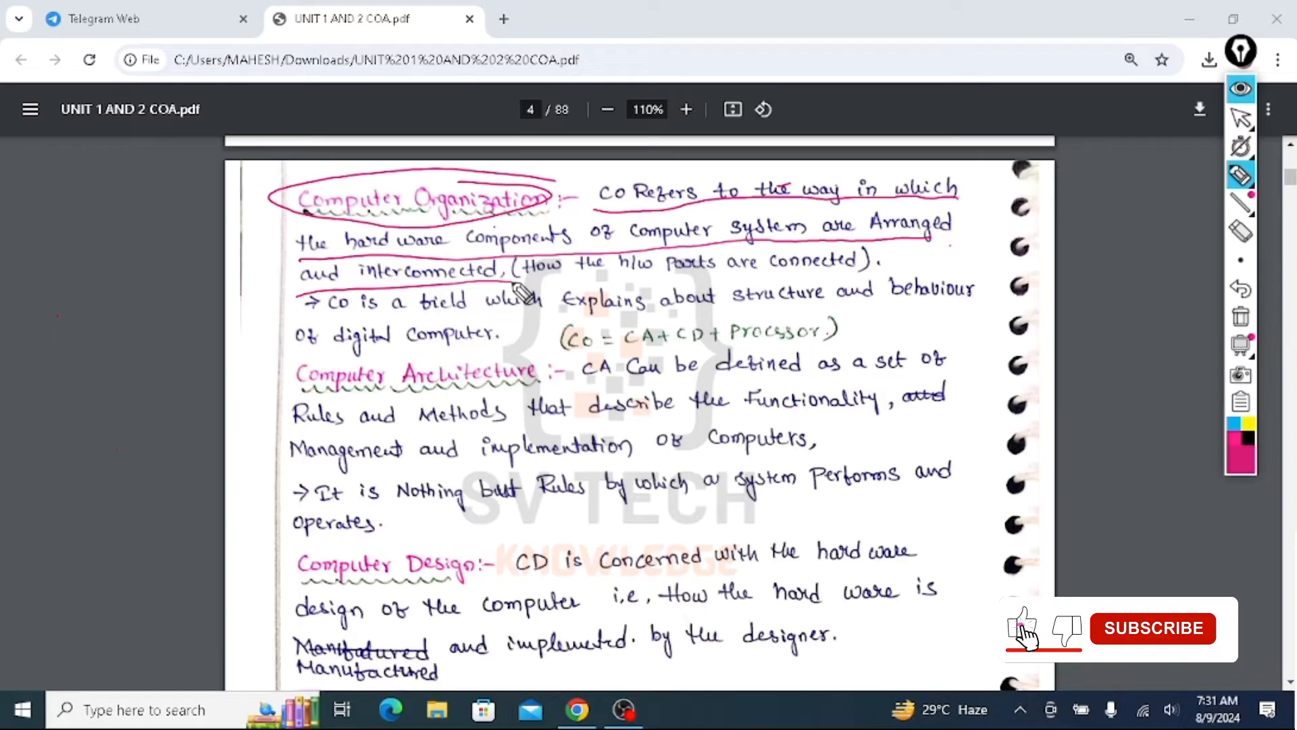
click(1152, 627)
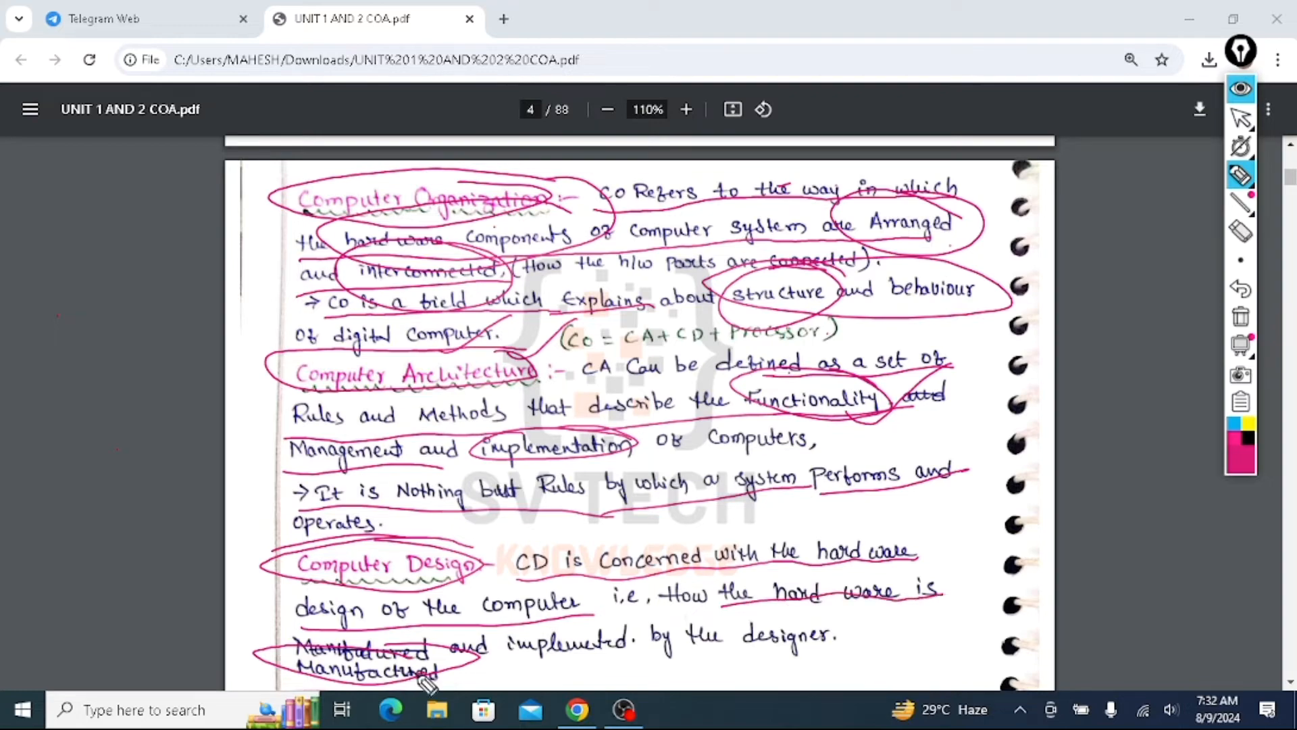
Step: Finish circling the corrected word 'Manufactured' in the CD definition
drag(550, 666, 835, 646)
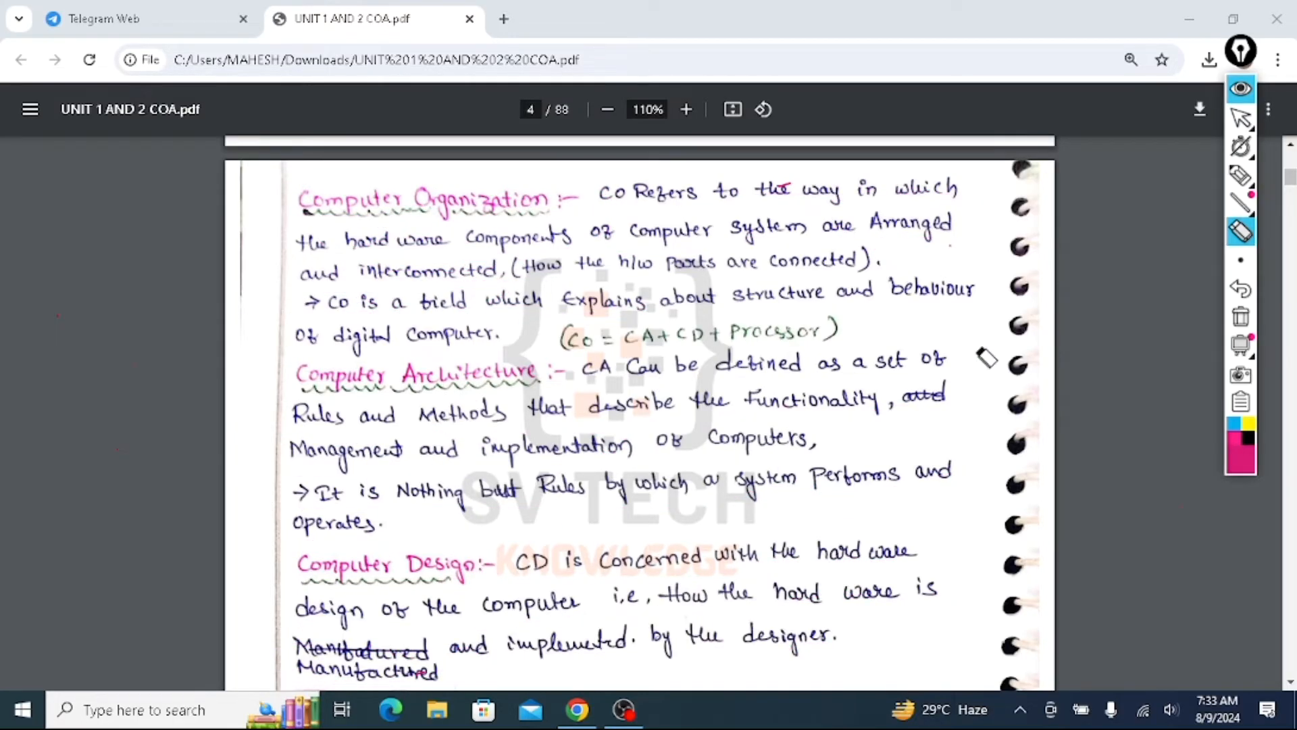
Step: Circle CA, CD and Processor in the CO formula and add arrows pointing down at them
click(1240, 175)
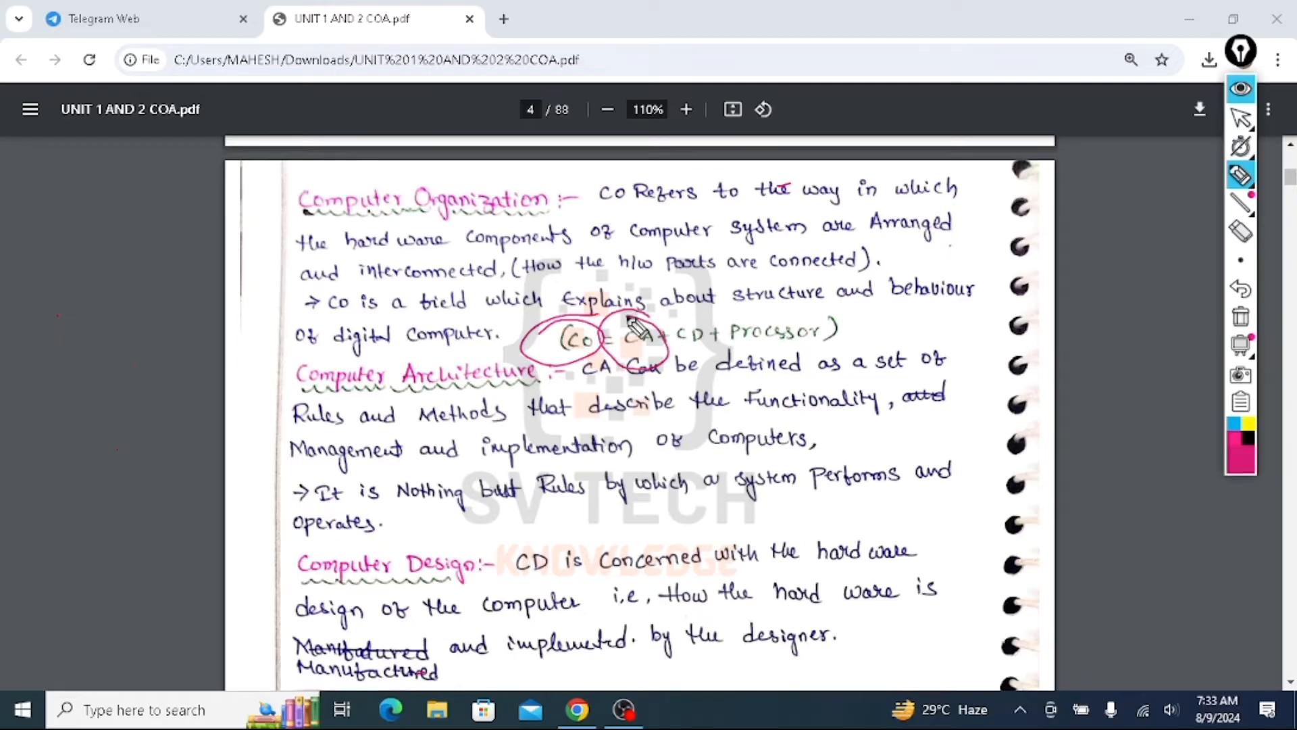
drag(662, 331, 795, 331)
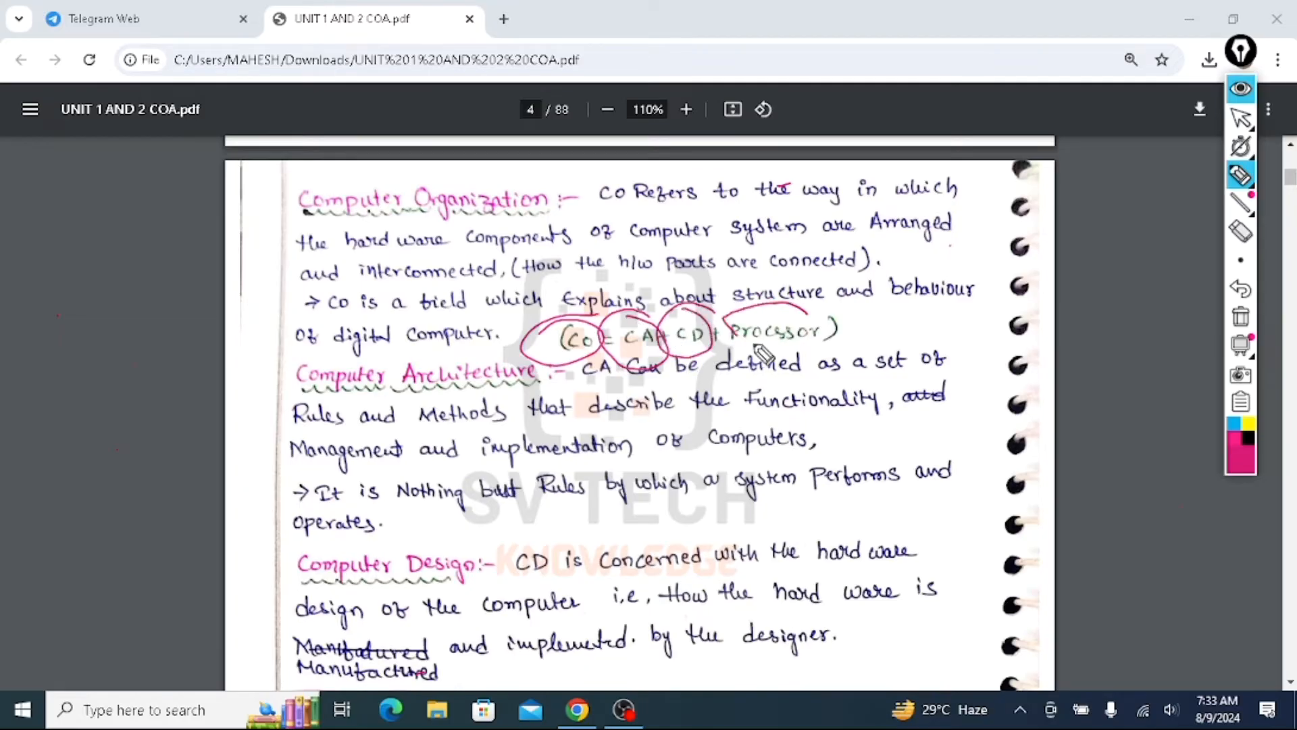
drag(728, 331, 835, 331)
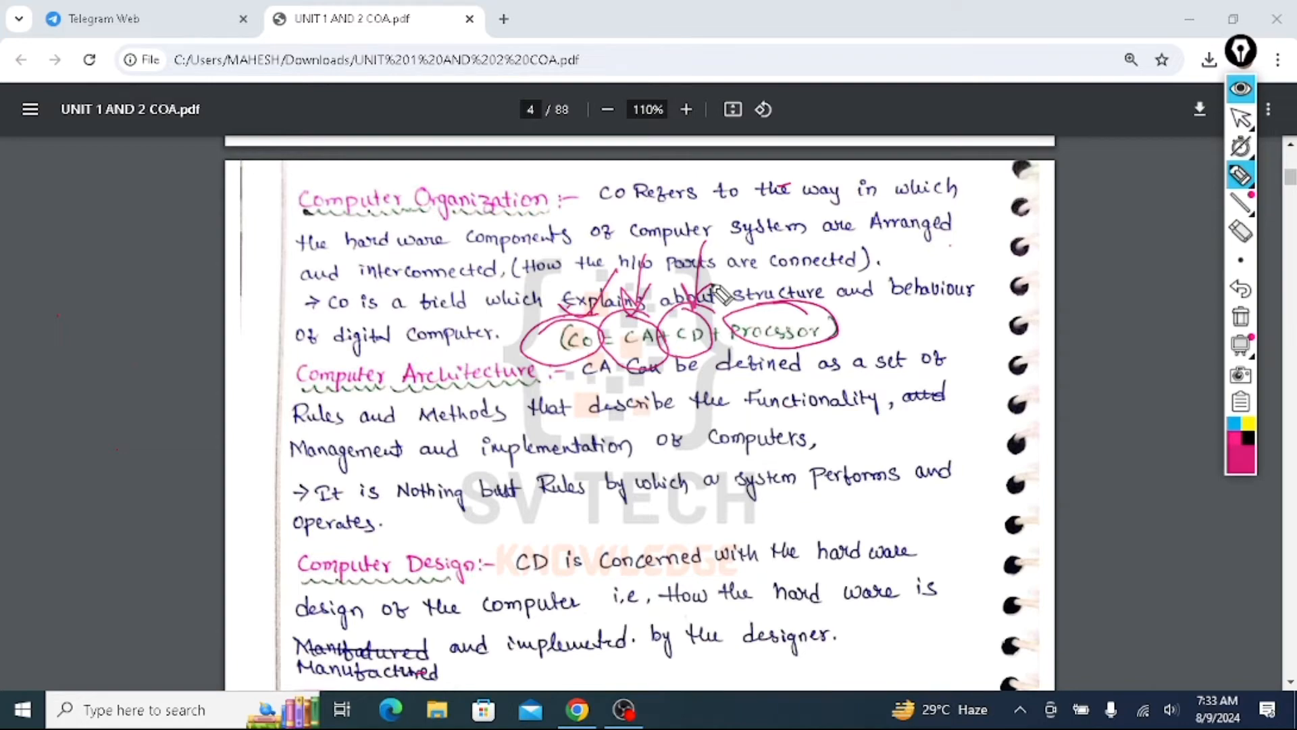
drag(807, 249, 819, 293)
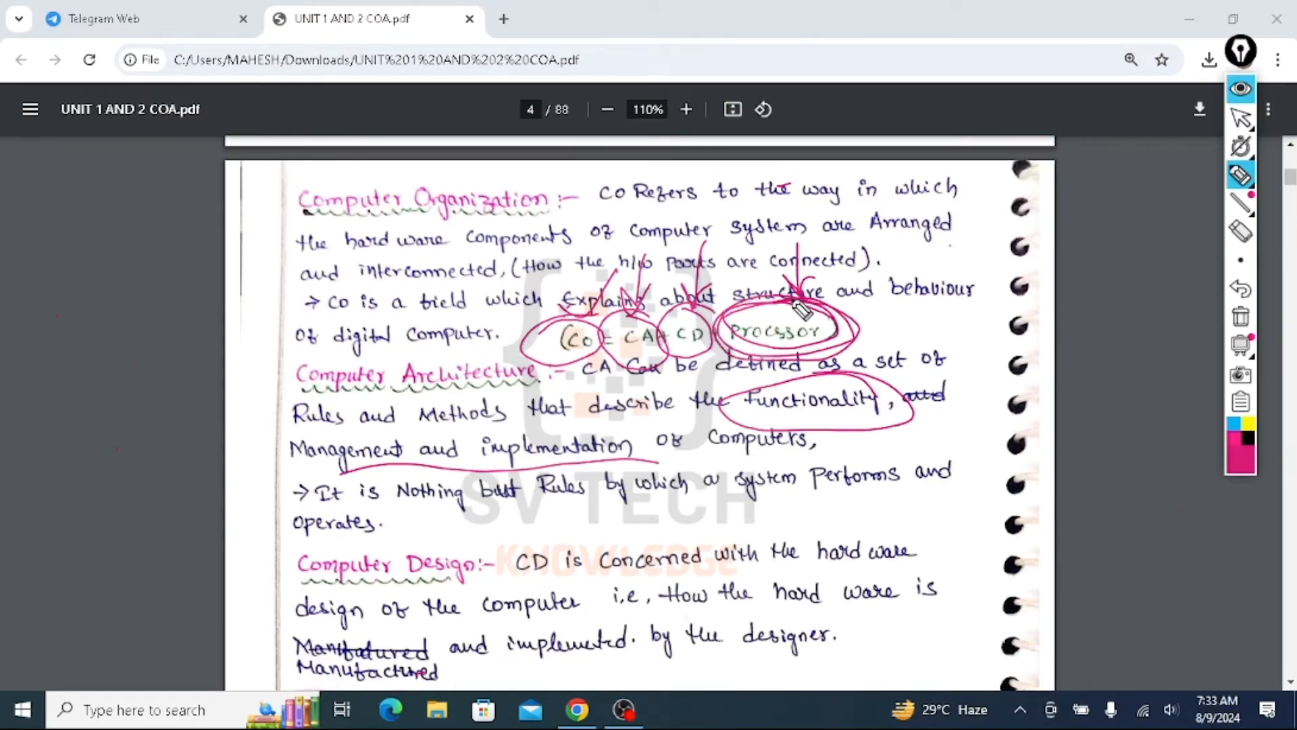
Step: Bring the CA vs CO table into view and circle the statement that CO starts after CA
scroll(down, 3)
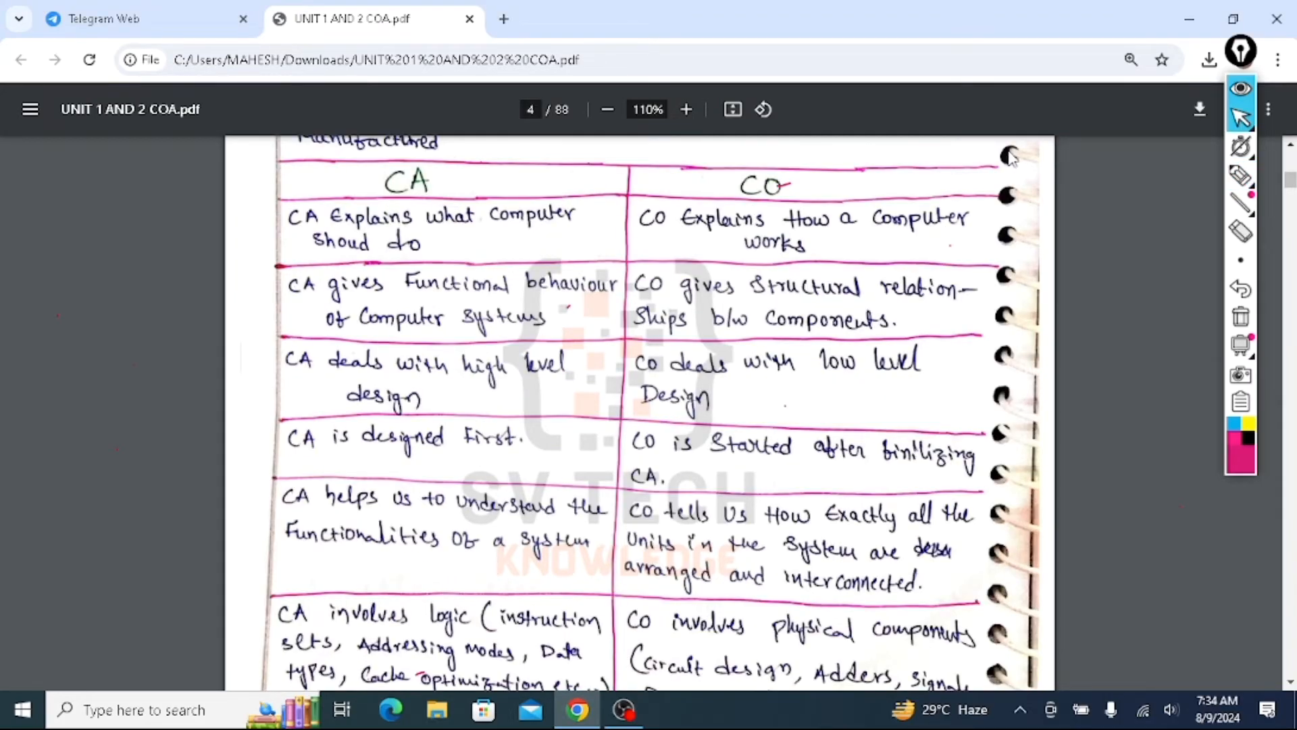
scroll(down, 3)
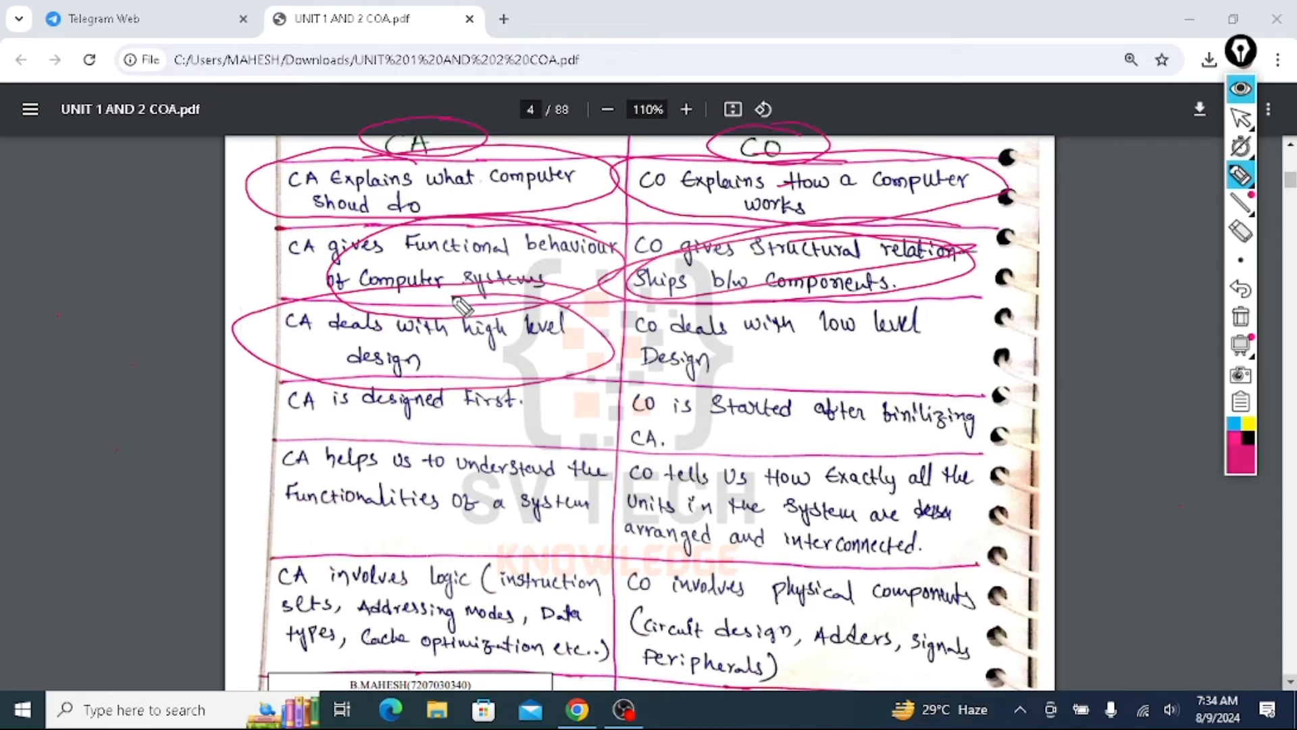
mouse_move(901, 306)
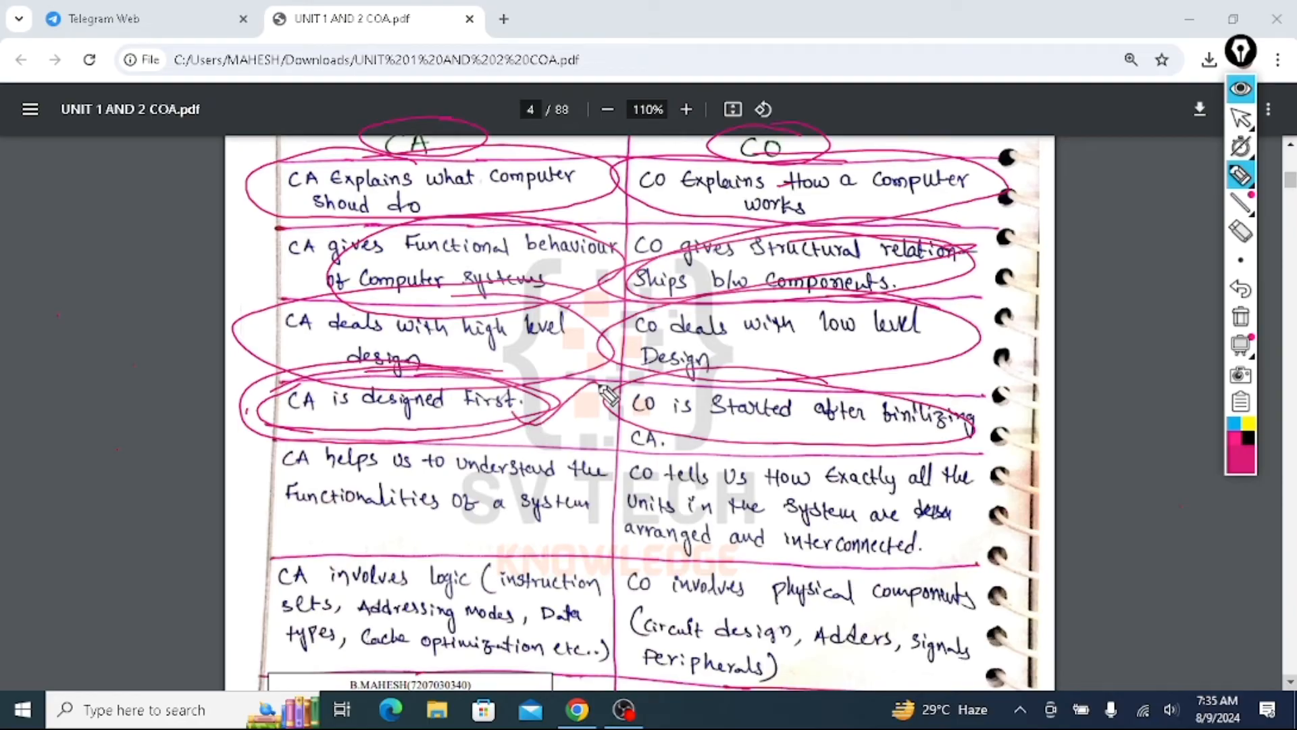
drag(604, 394, 315, 534)
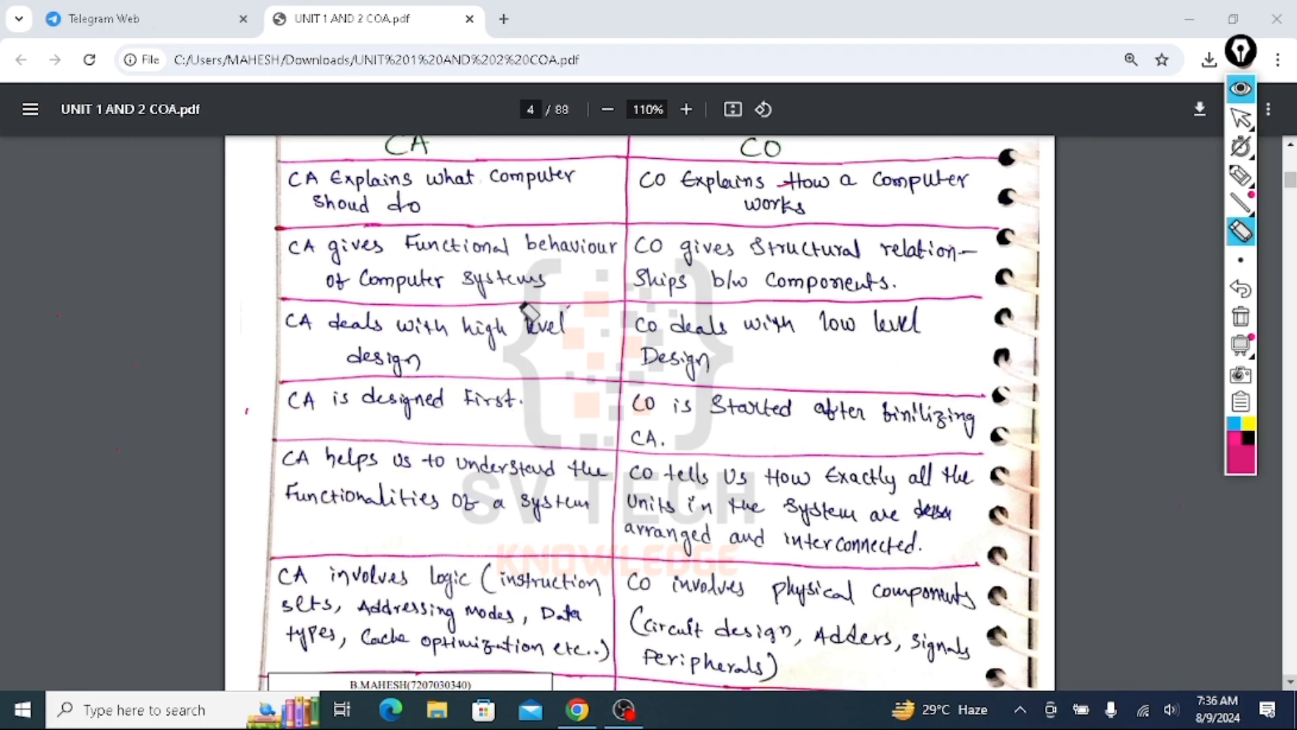
mouse_move(510, 249)
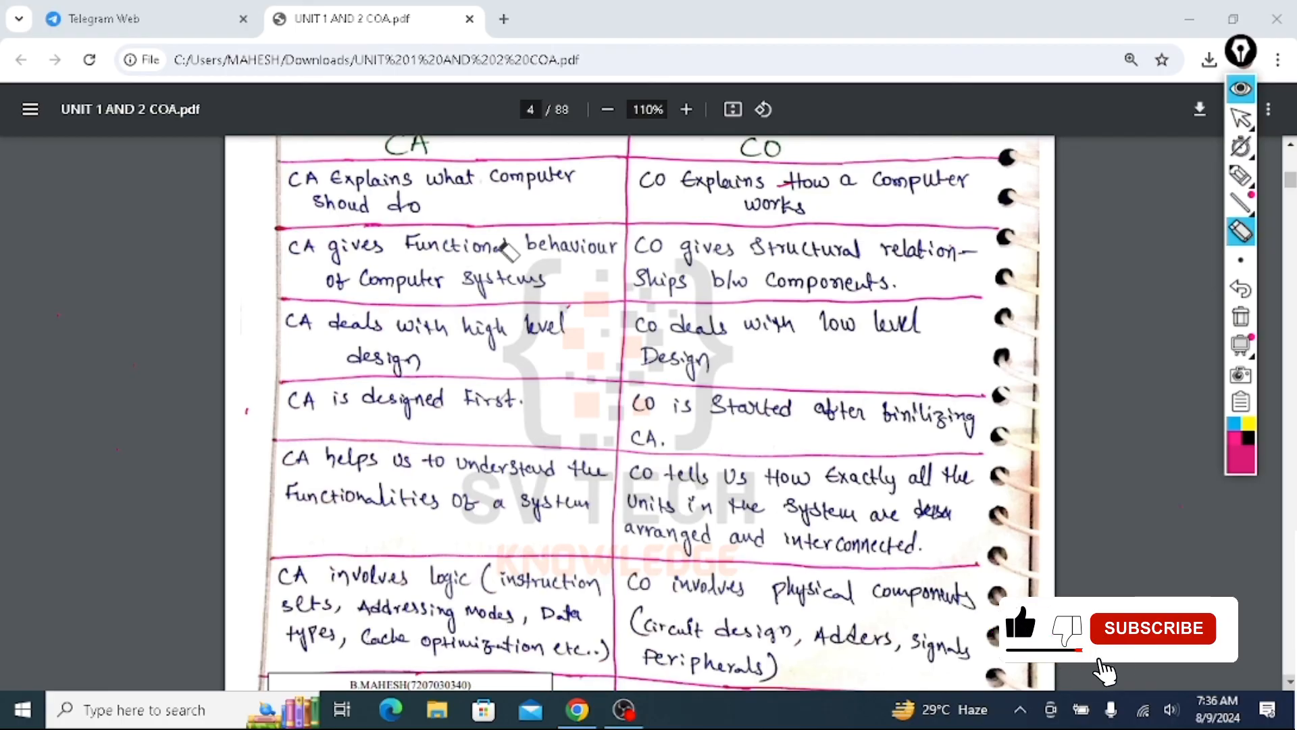
click(1152, 628)
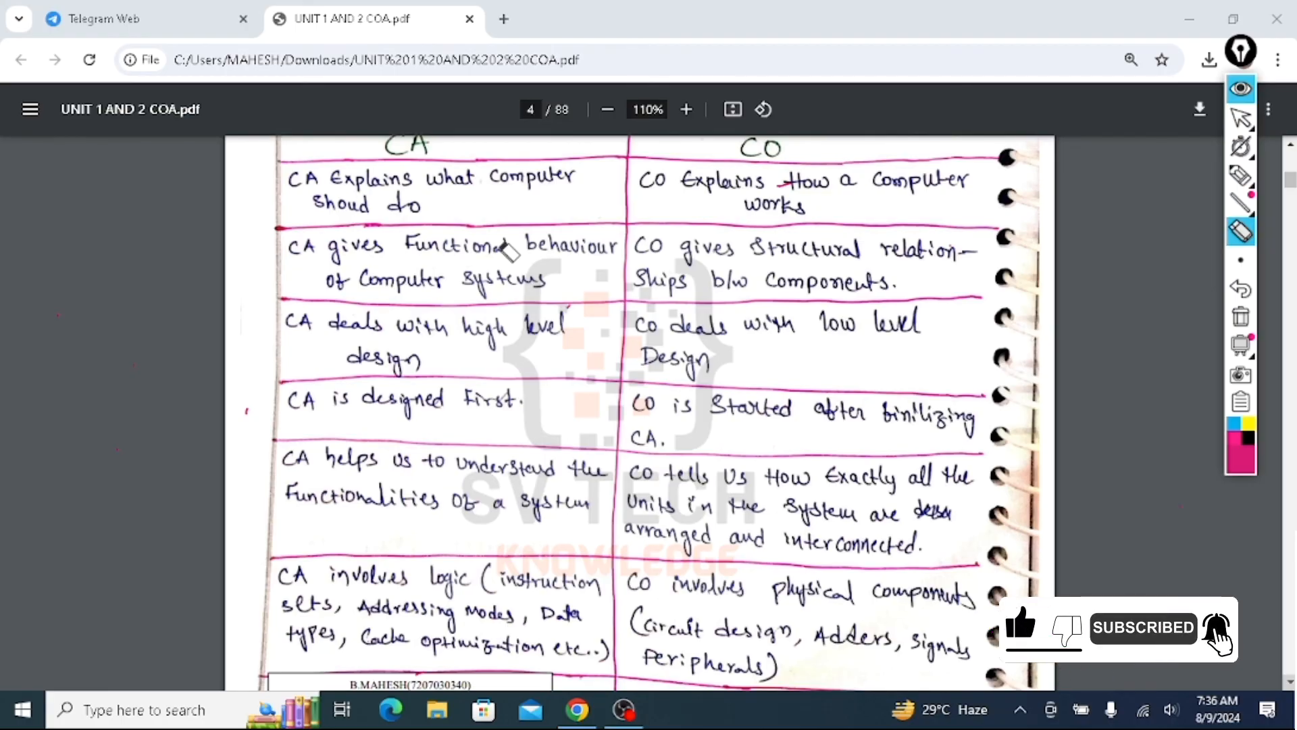